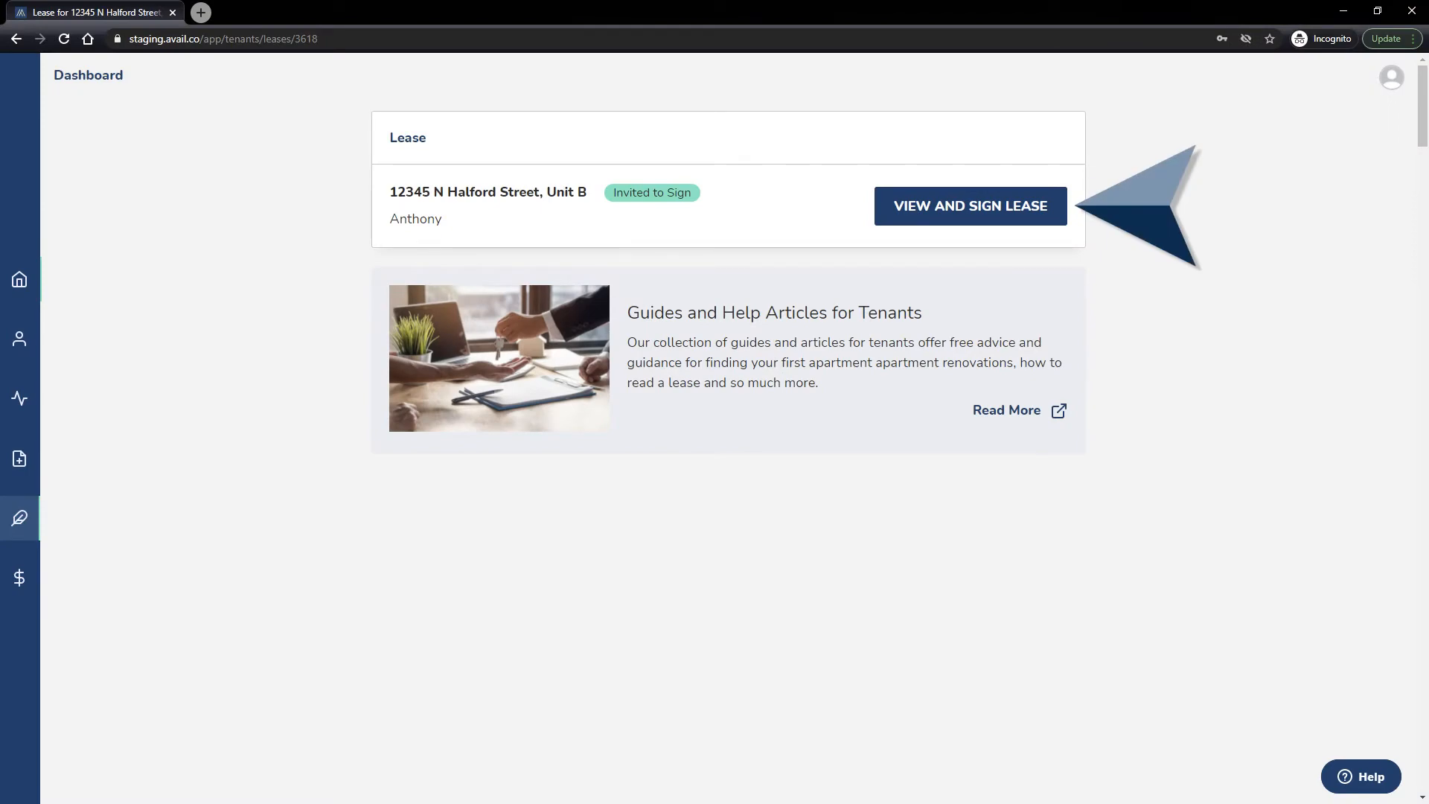
Step: Open the 12345 N Halford Street, Unit B lease and scroll through its clauses
{"action": "left_click", "coordinate": [970, 206]}
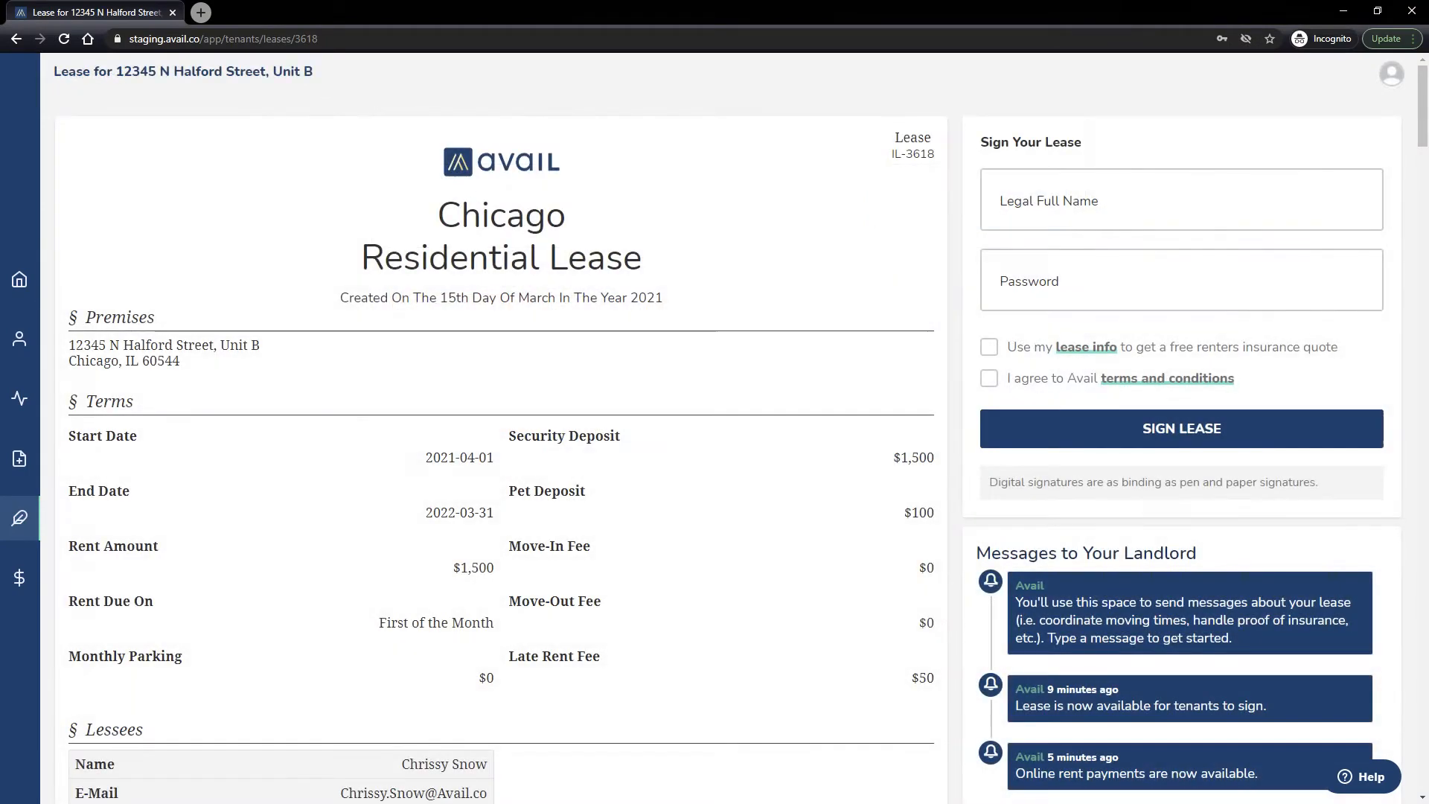
{"action": "scroll", "scroll_direction": "down", "scroll_amount": 3}
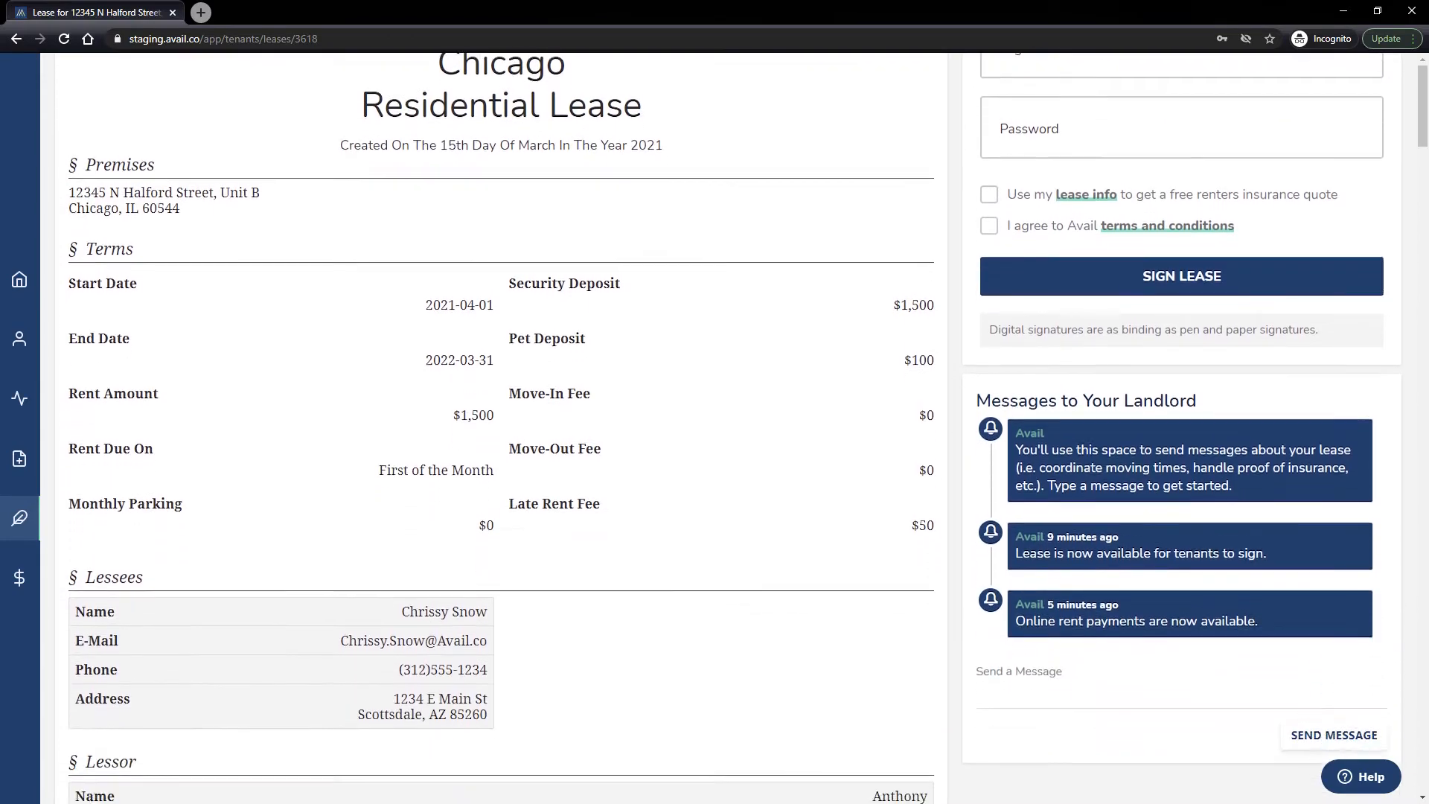
{"action": "scroll", "scroll_direction": "down", "scroll_amount": 3}
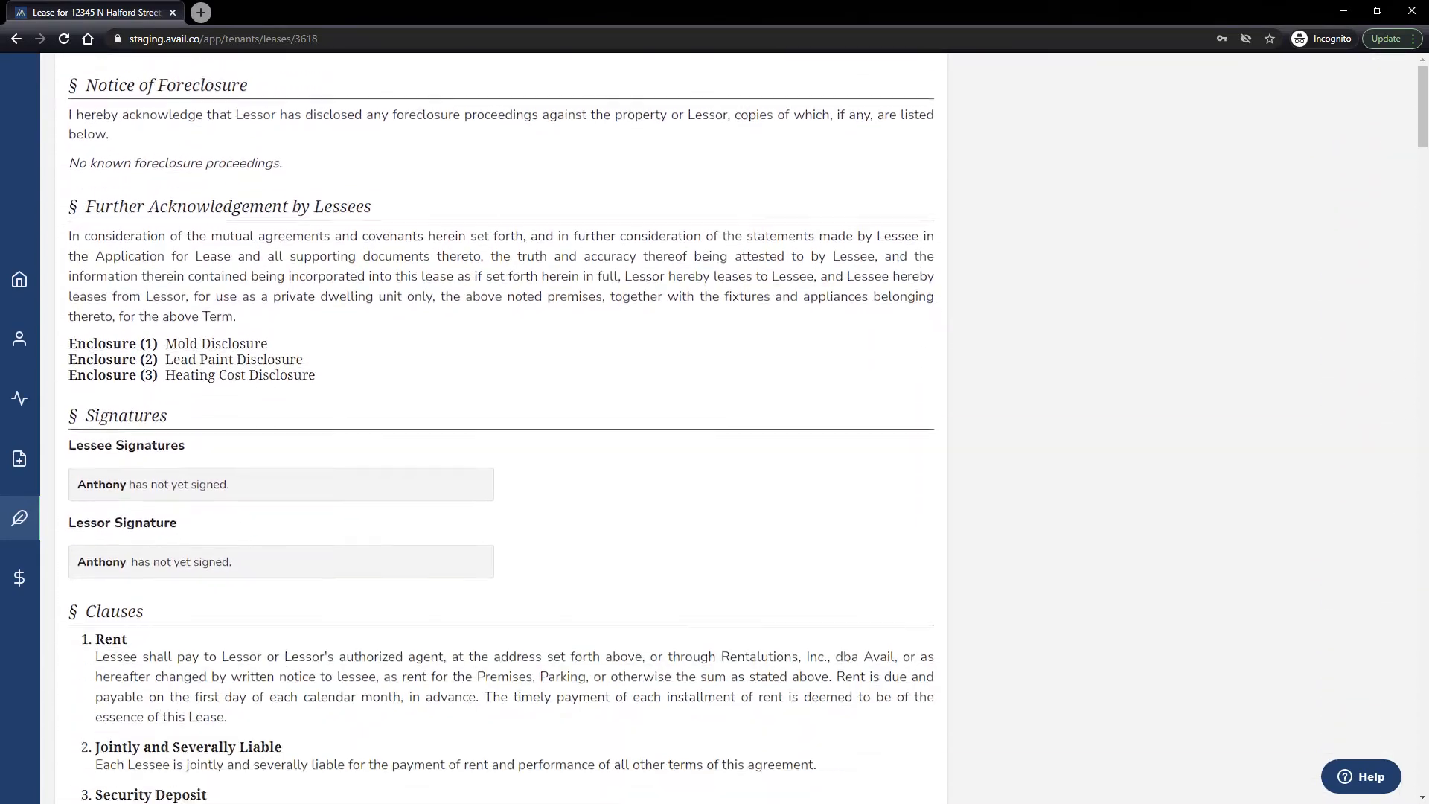
{"action": "scroll", "scroll_direction": "down", "scroll_amount": 3}
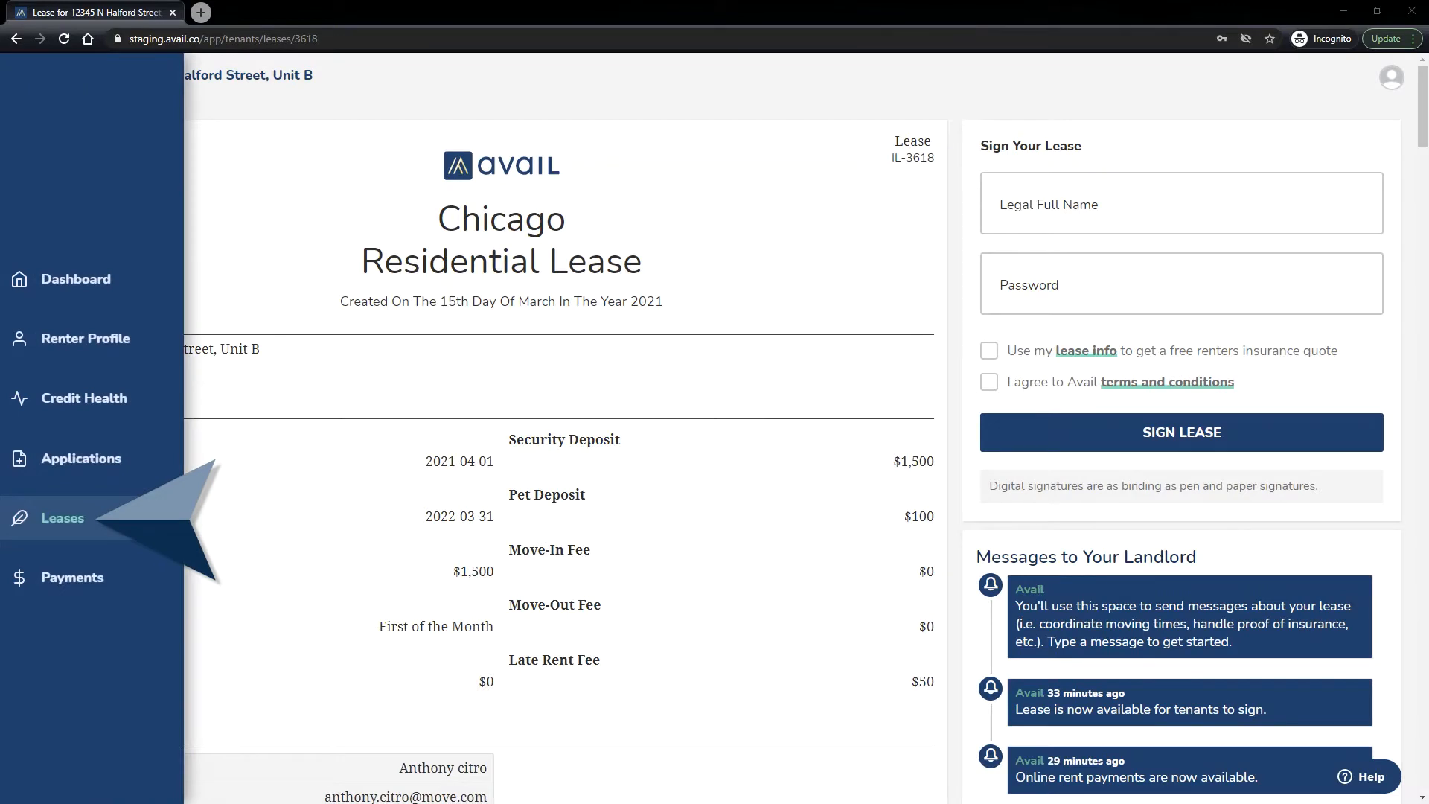
Step: From the Leases list, open the Halford Street lease card for signing
{"action": "left_click", "coordinate": [62, 518]}
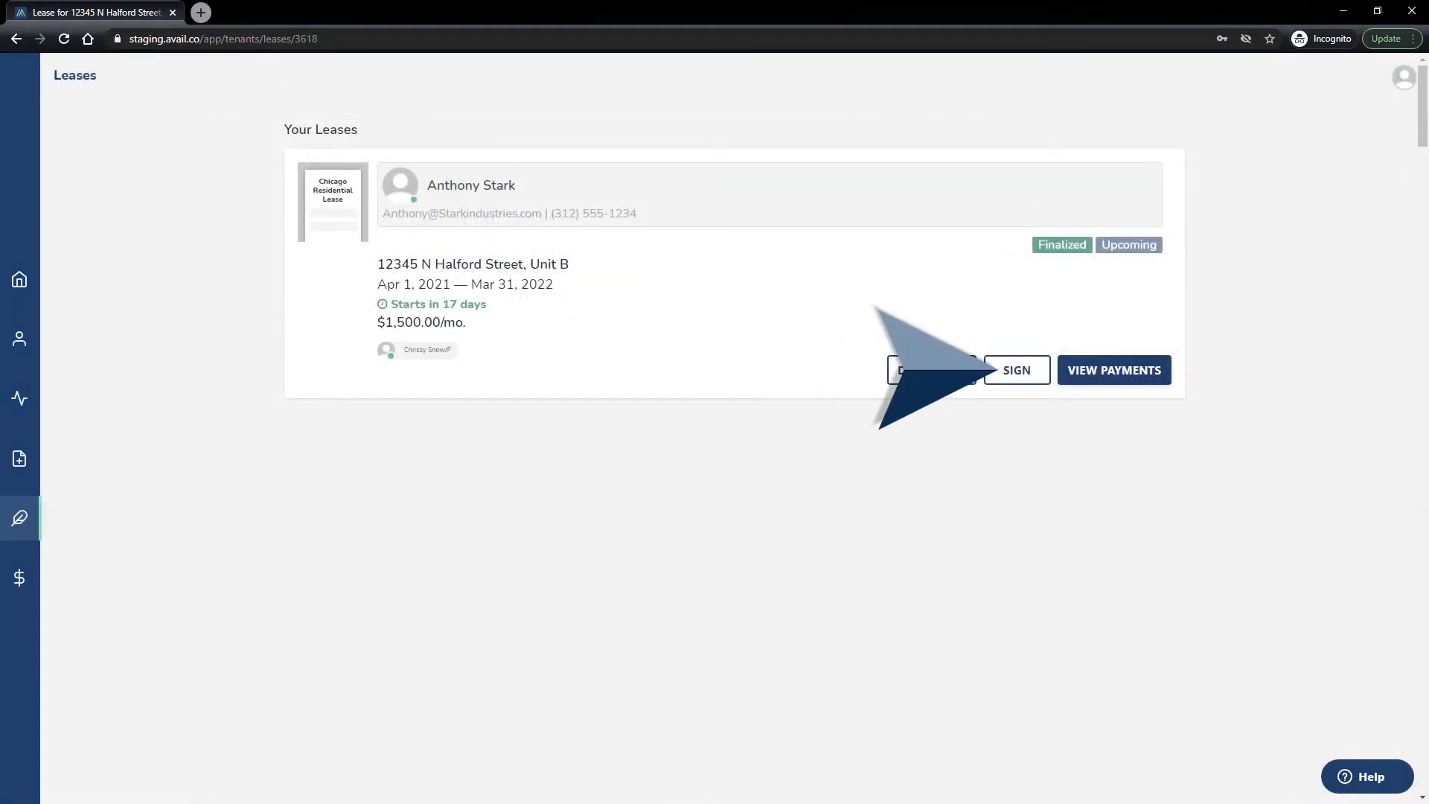
{"action": "left_click", "coordinate": [1017, 370]}
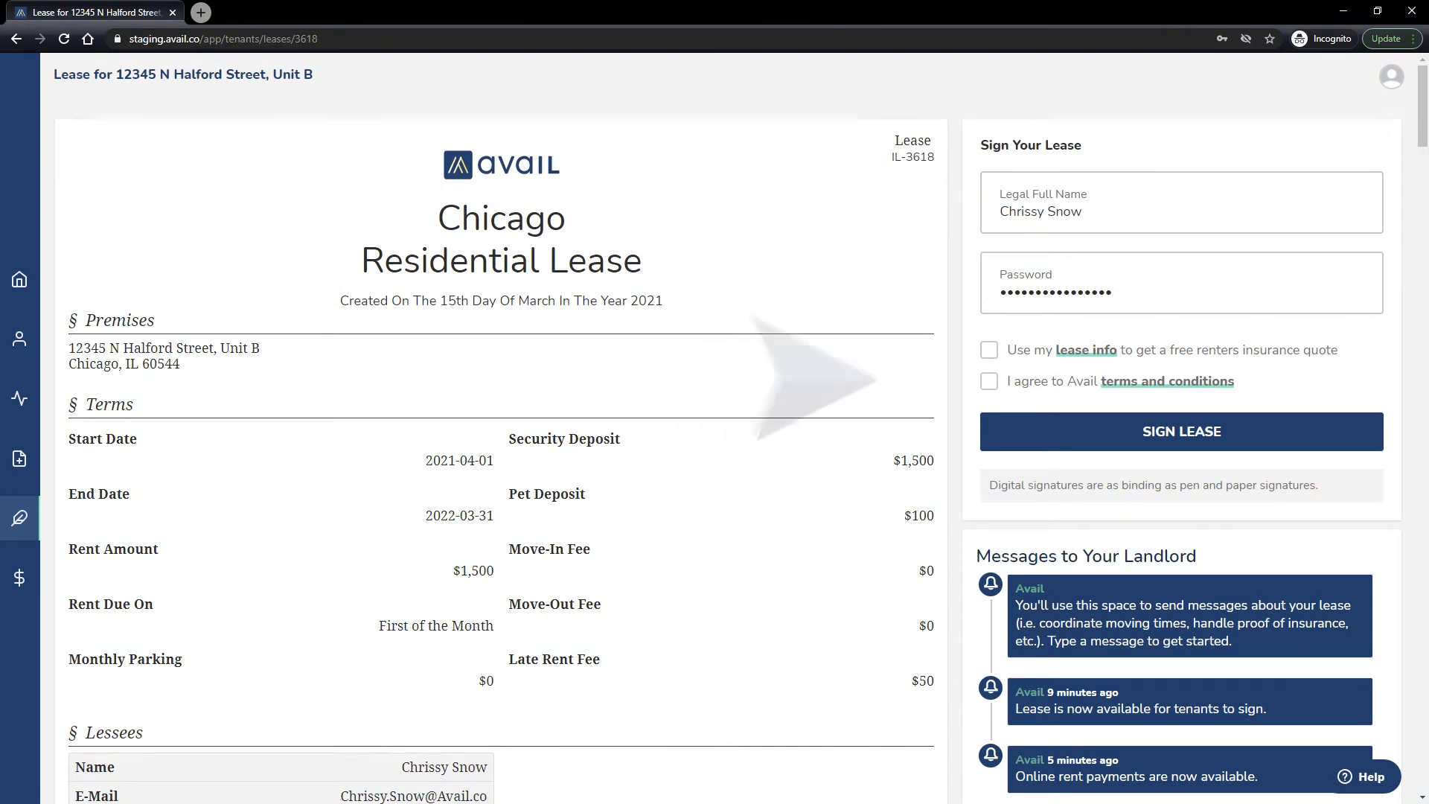
Step: Agree to the terms and conditions and submit the Halford Street lease signature
{"action": "left_click", "coordinate": [989, 381]}
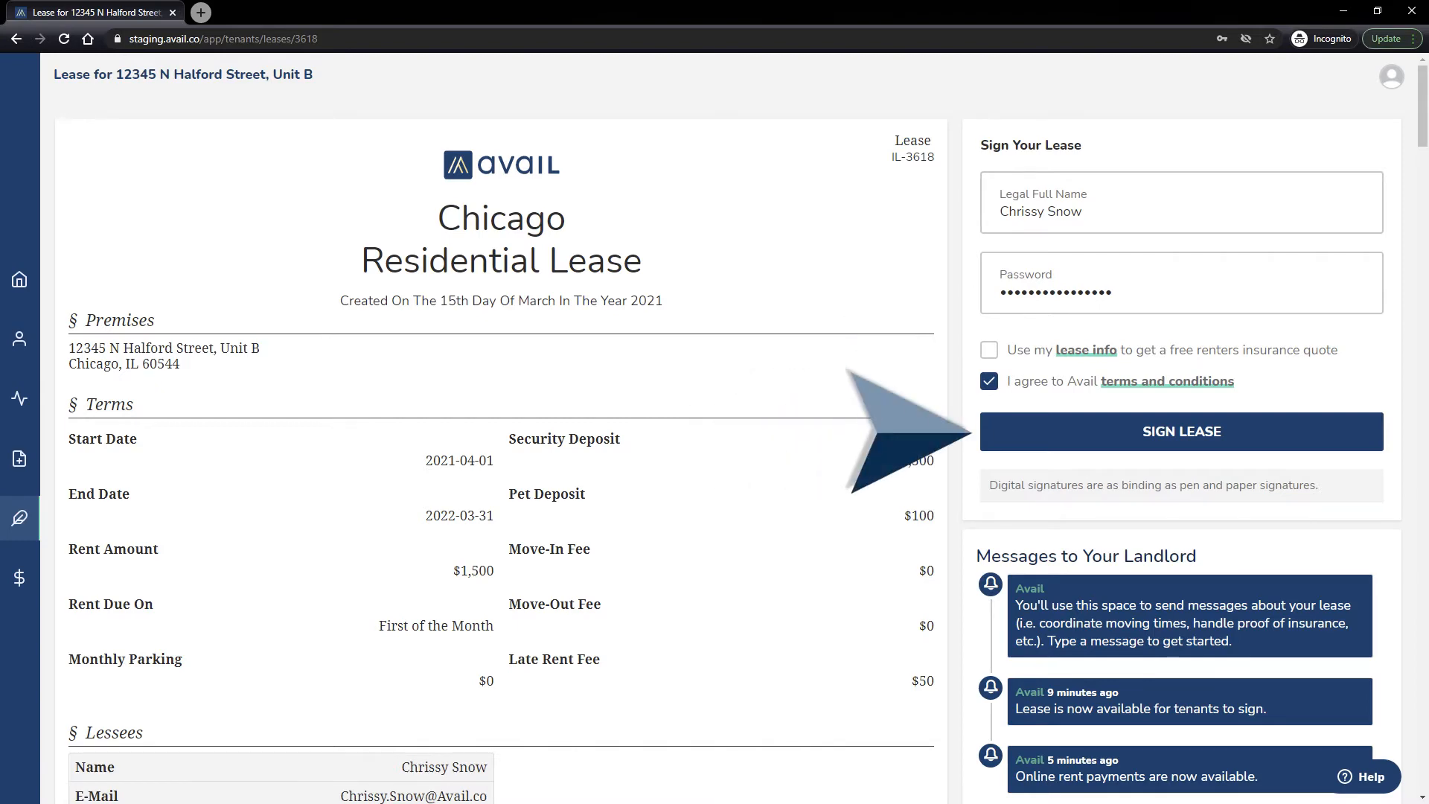
{"action": "left_click", "coordinate": [1182, 432]}
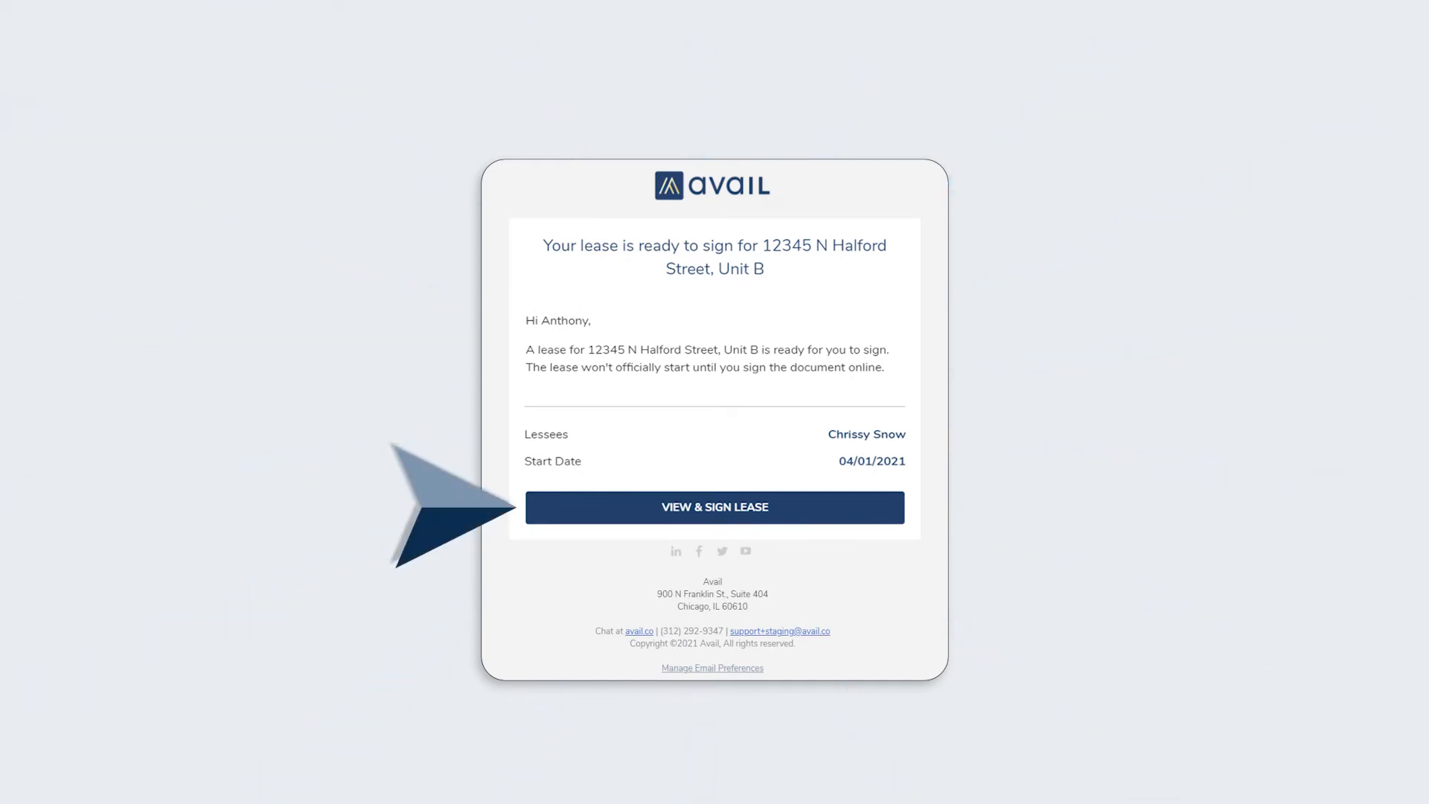
Step: Open the Halford Street lease document from the ready-to-sign email notice
{"action": "left_click", "coordinate": [715, 507]}
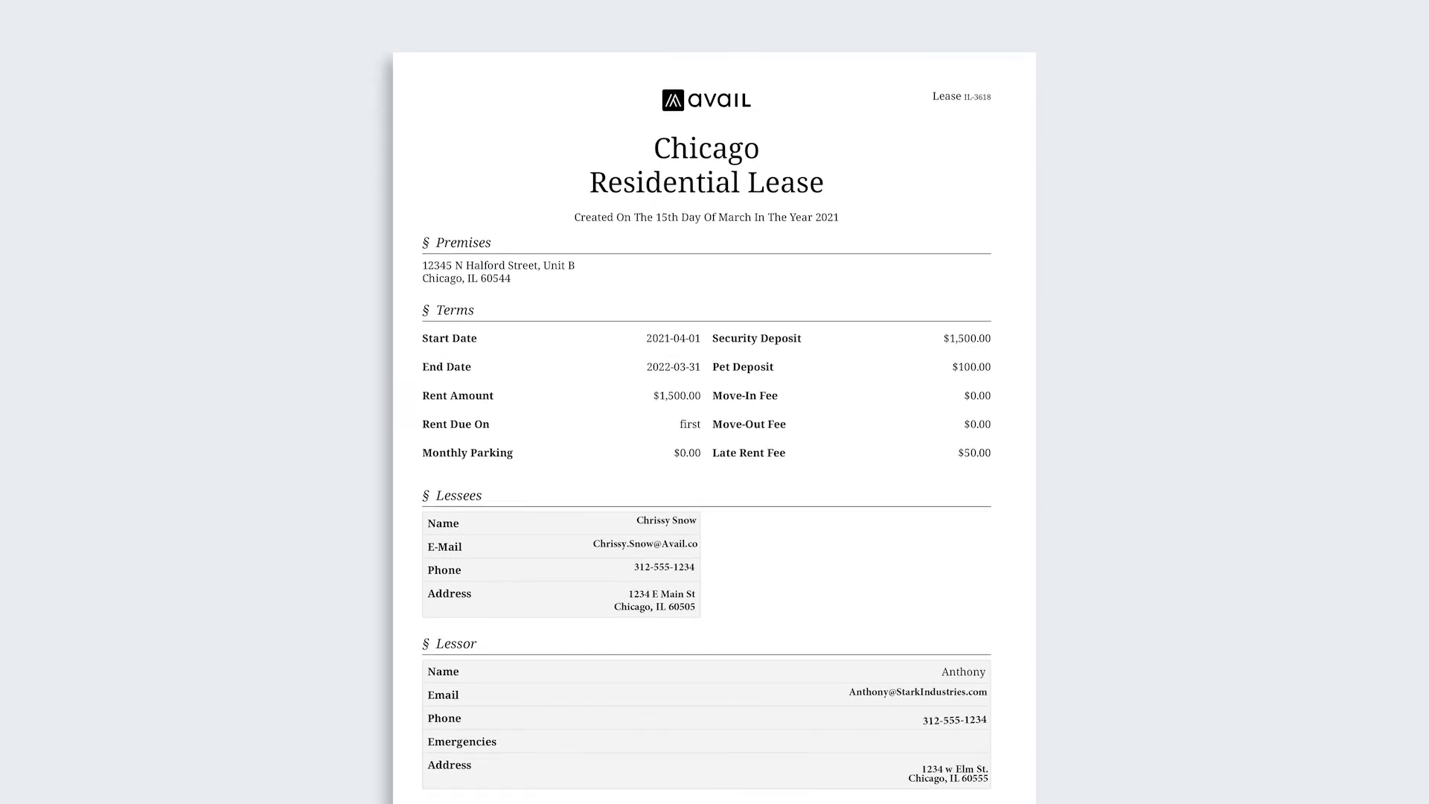